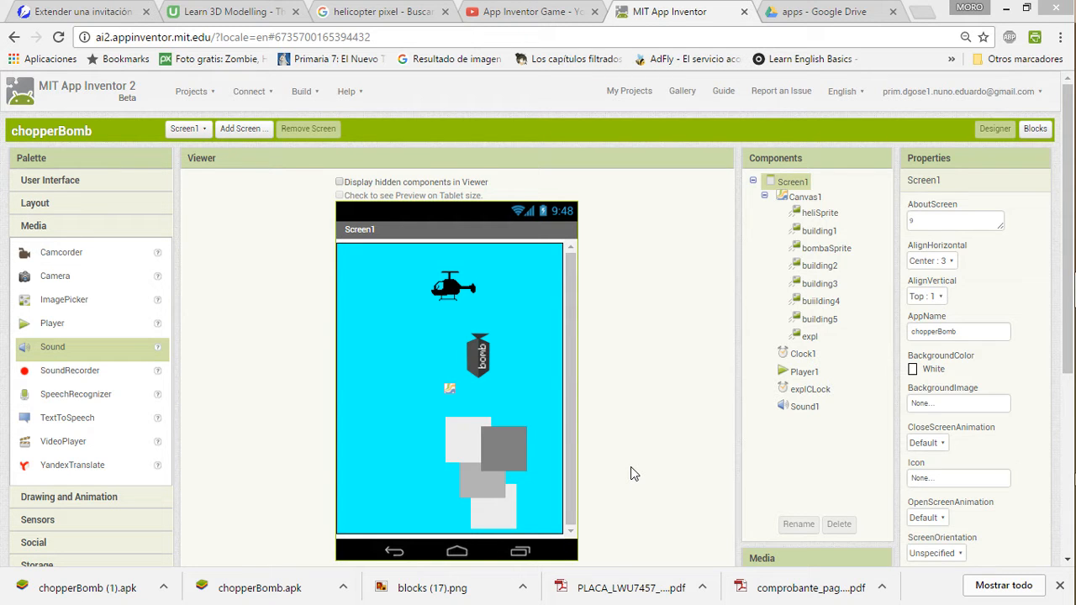
Step: Switch from the chopperBomb designer to the App Inventor Game YouTube video
click(529, 10)
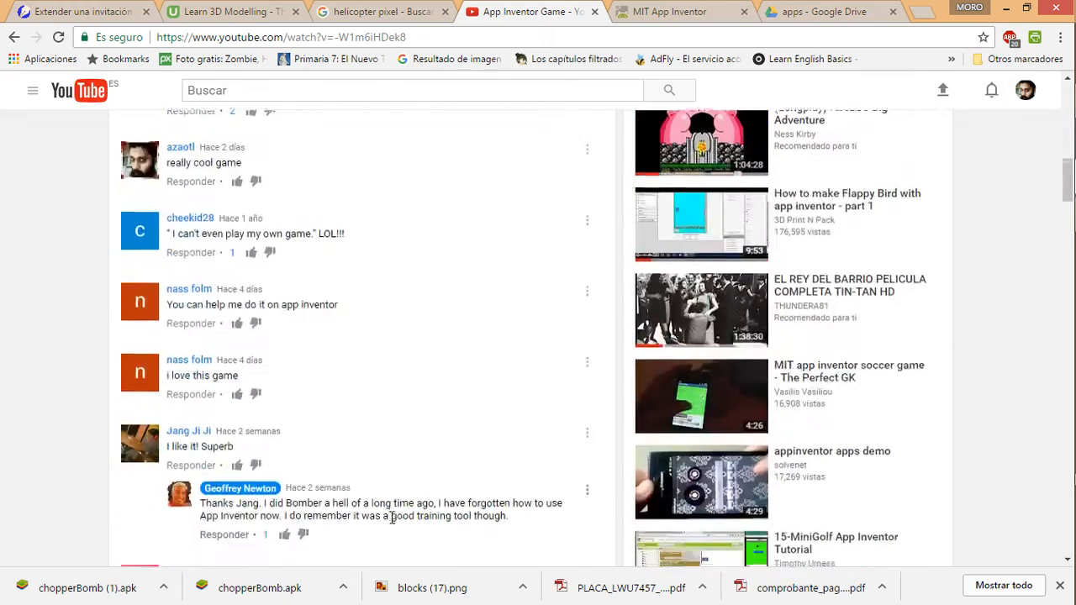
Step: Scroll down through the video's comments
scroll(down, 3)
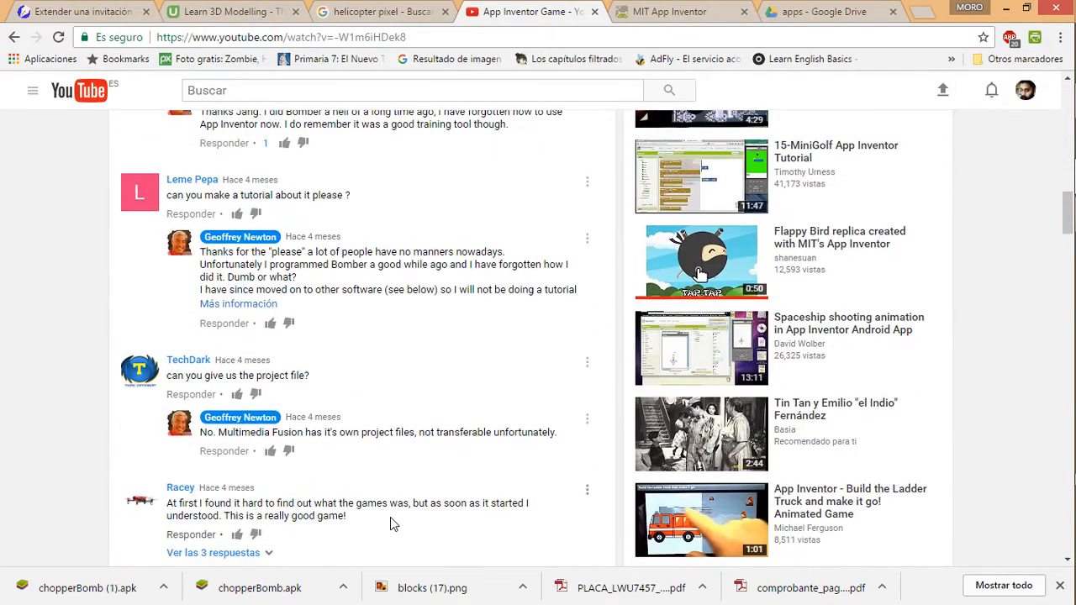
scroll(down, 3)
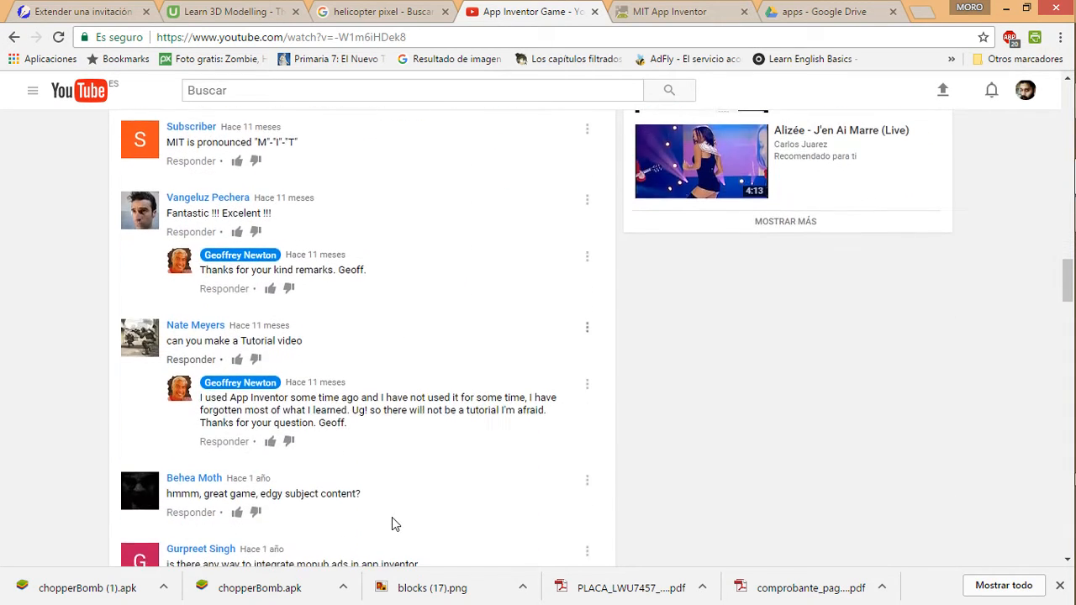
scroll(down, 3)
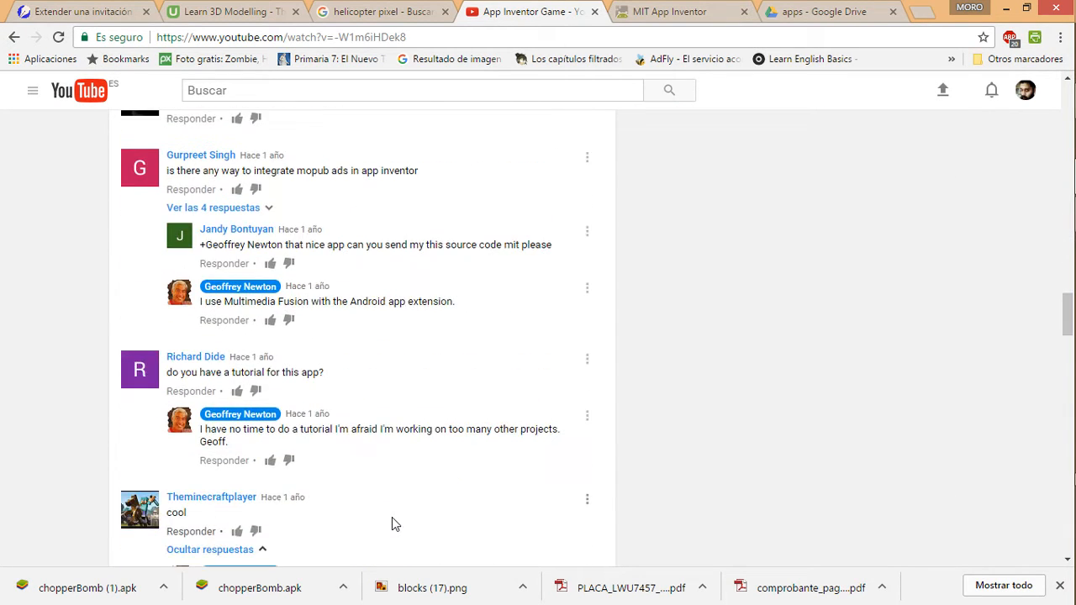
scroll(down, 3)
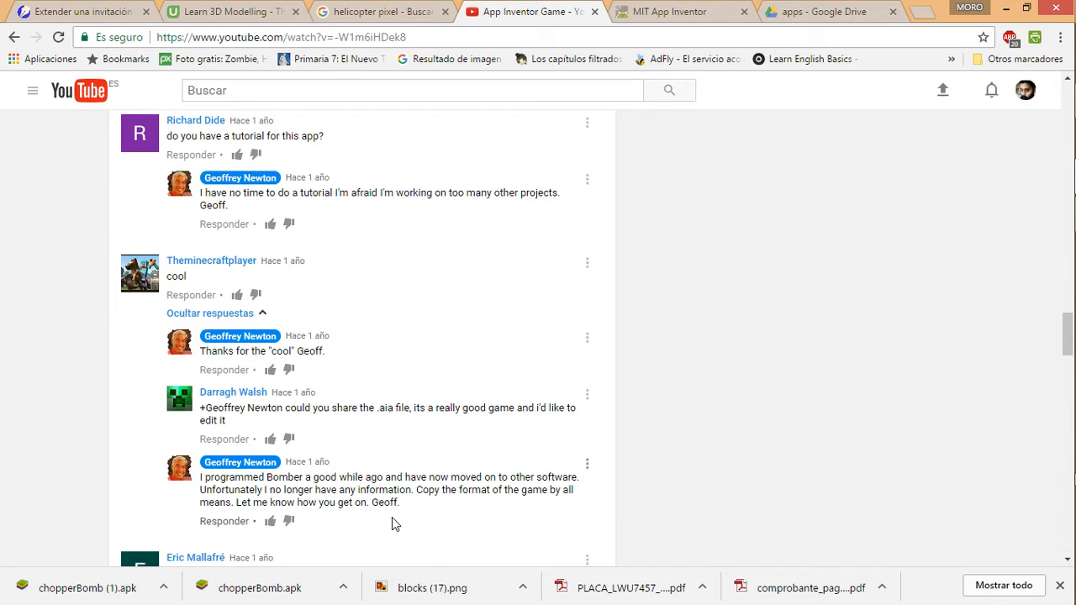
scroll(down, 3)
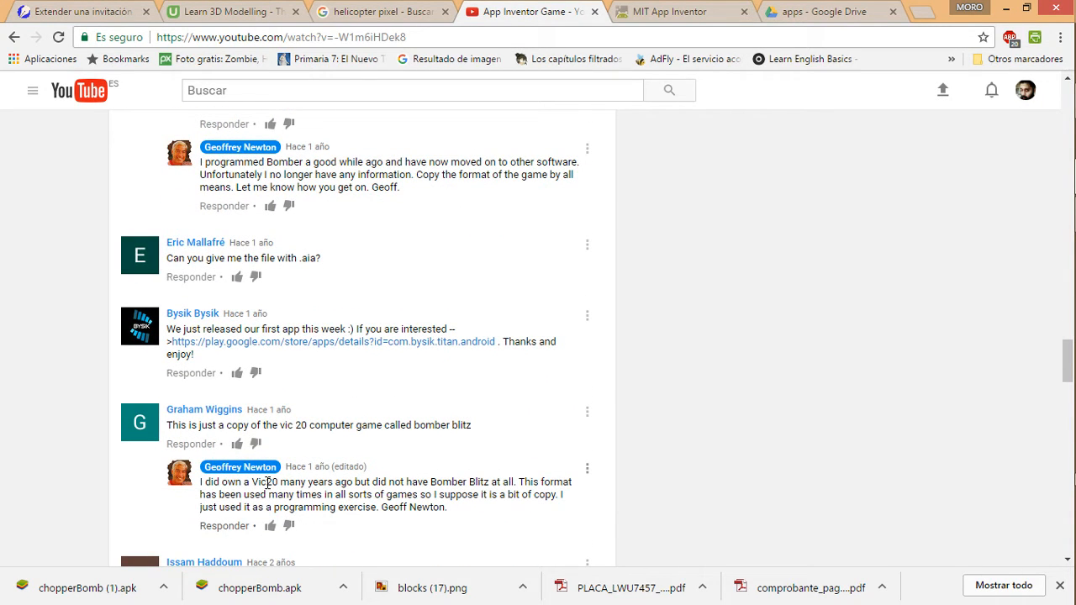
Step: Search Google for Vic20 from the comments and view its image results
right_click(265, 481)
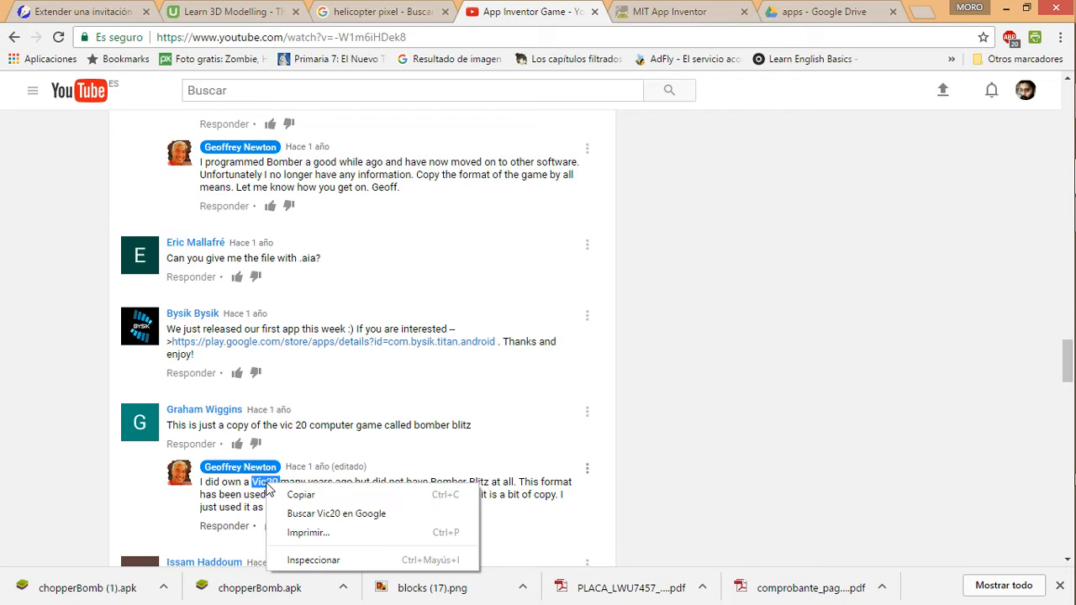
click(336, 515)
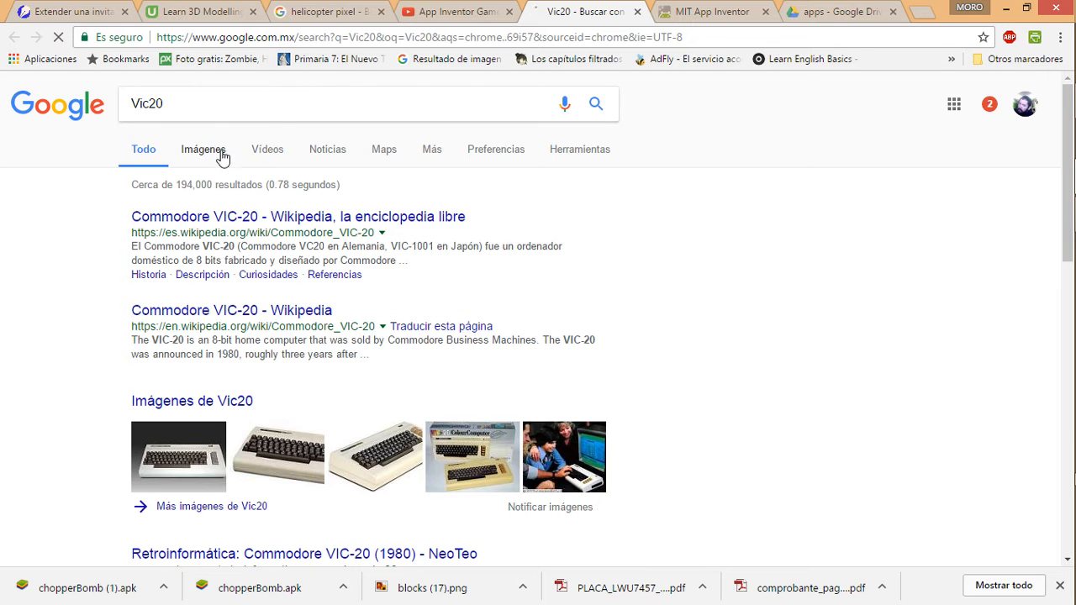
click(202, 148)
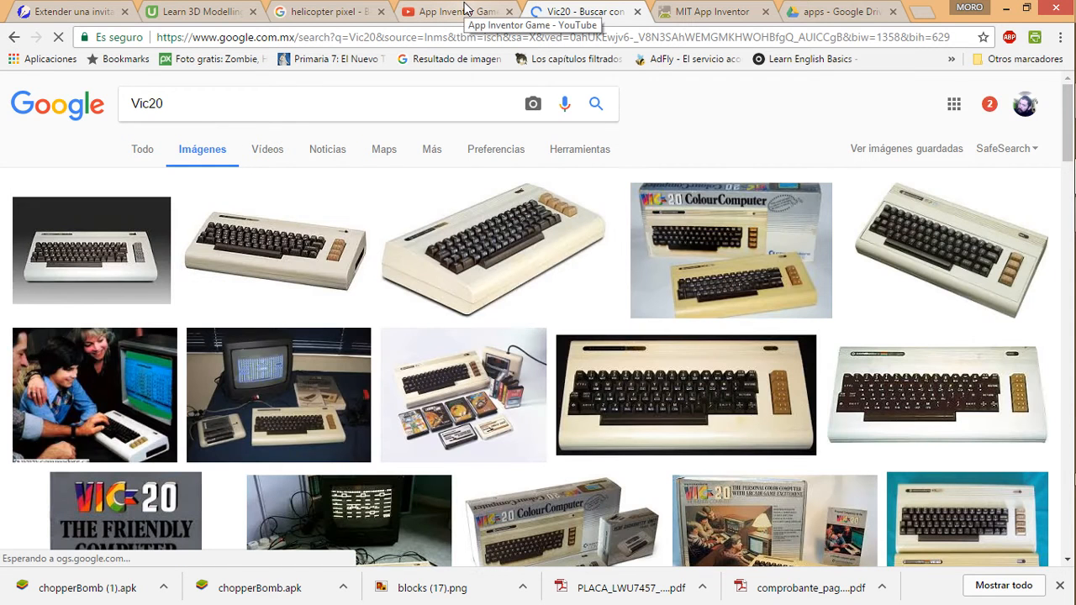
scroll(down, 3)
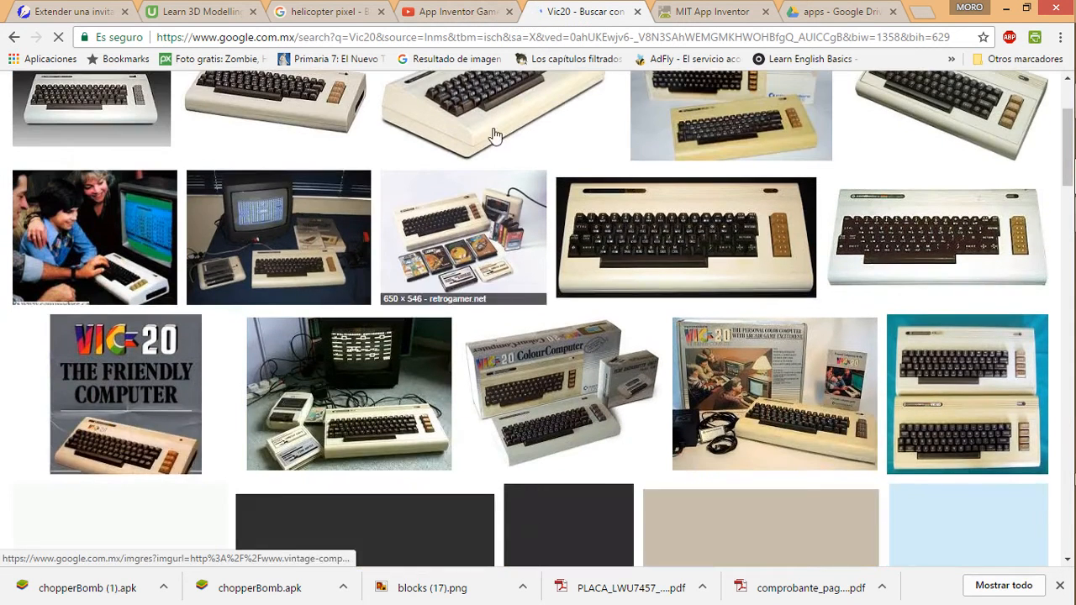
Step: Back on the video, select Bomber Blitz in the comments and search Google for it
click(453, 10)
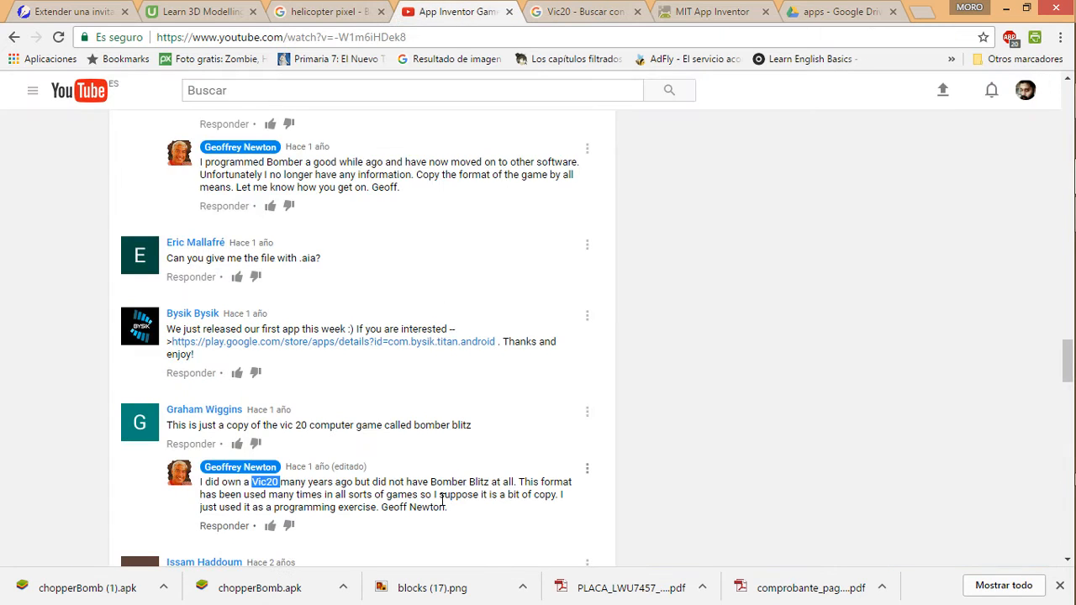
double_click(440, 481)
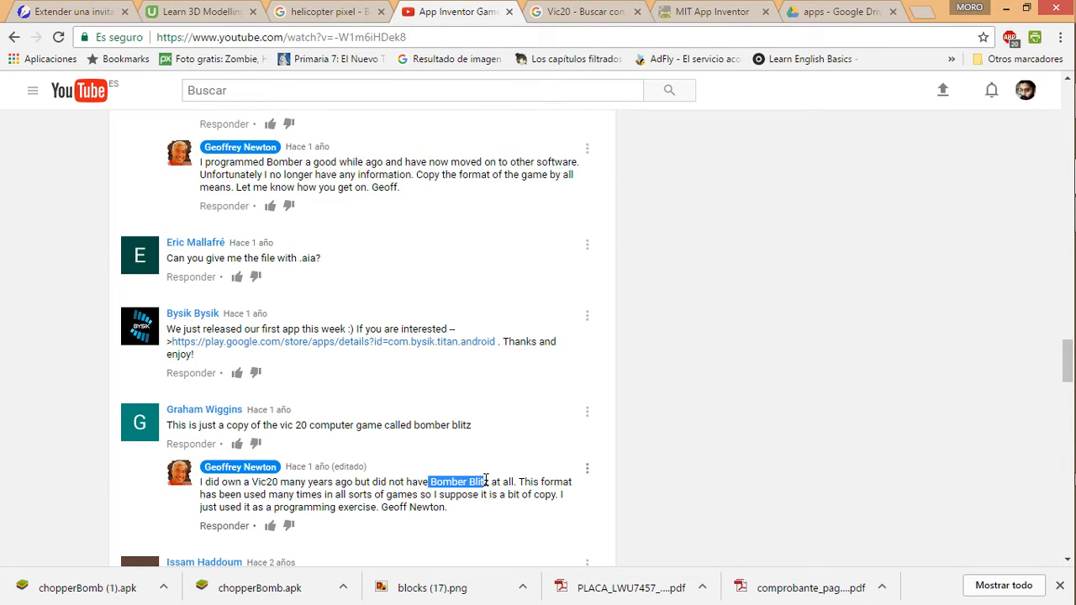
right_click(457, 481)
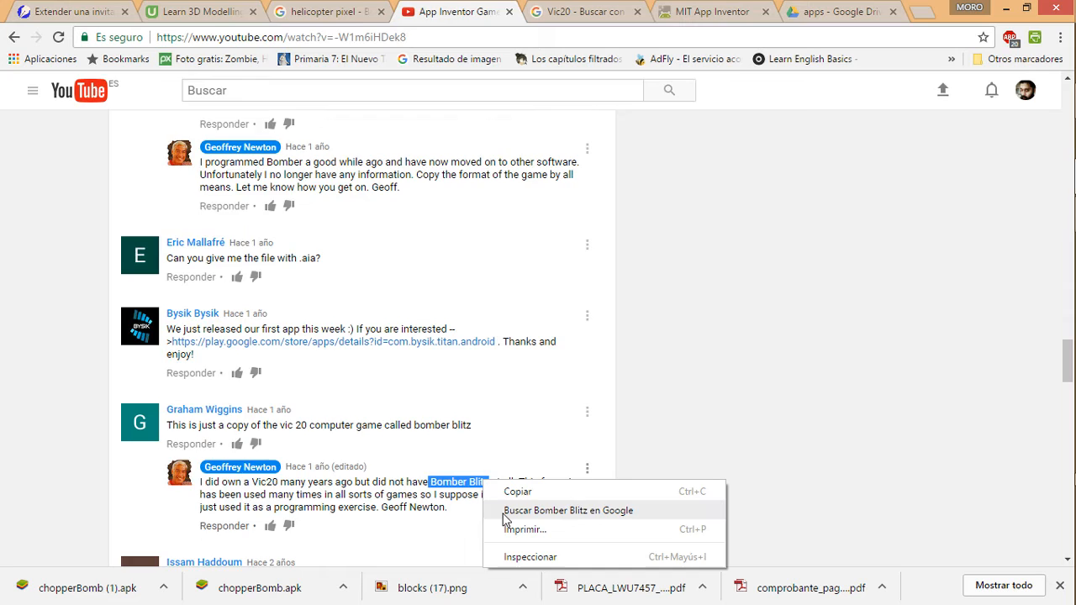
click(568, 511)
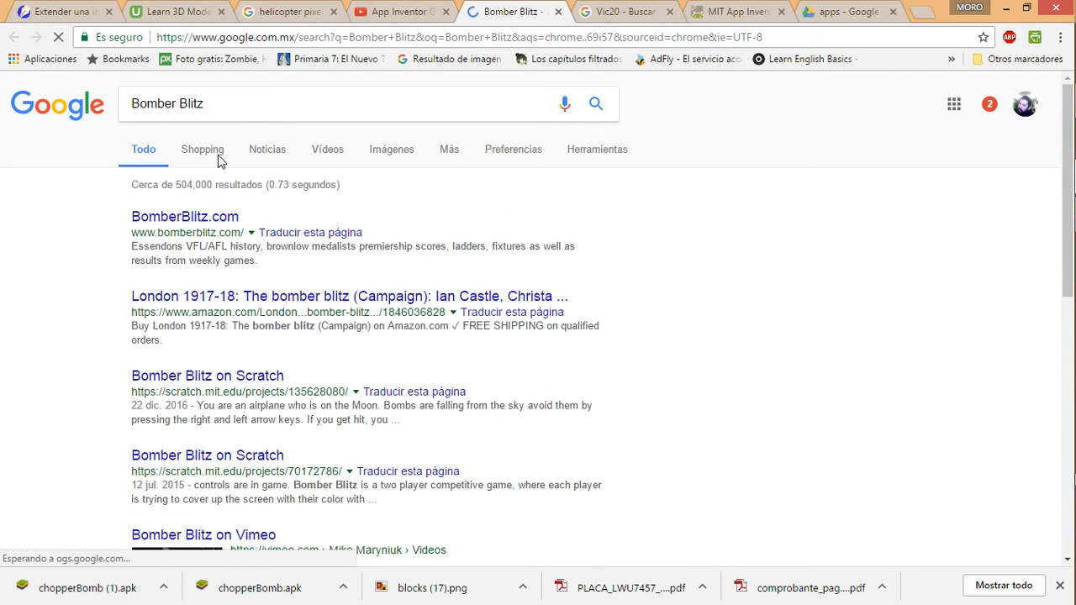
Step: View Google image results for Bomber Blitz, then return to the App Inventor Game video
click(390, 148)
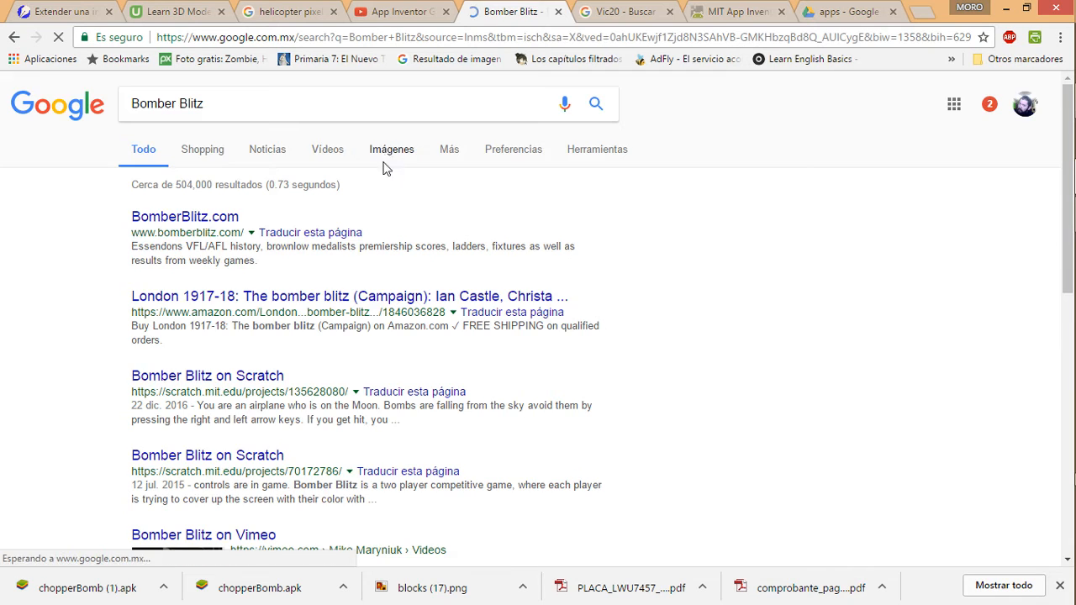
click(390, 148)
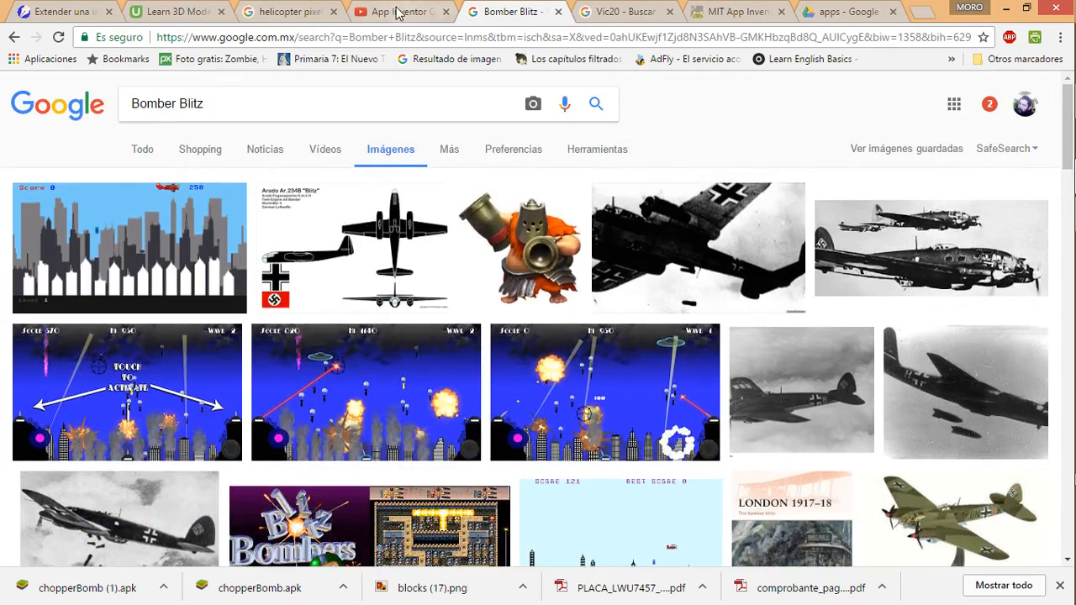
click(400, 10)
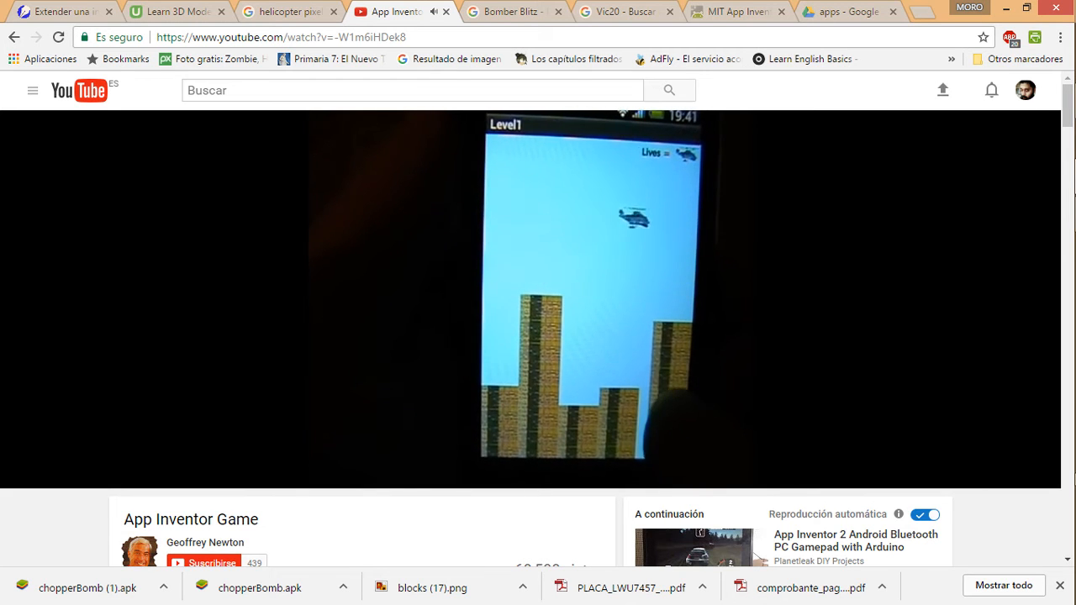
mouse_move(613, 318)
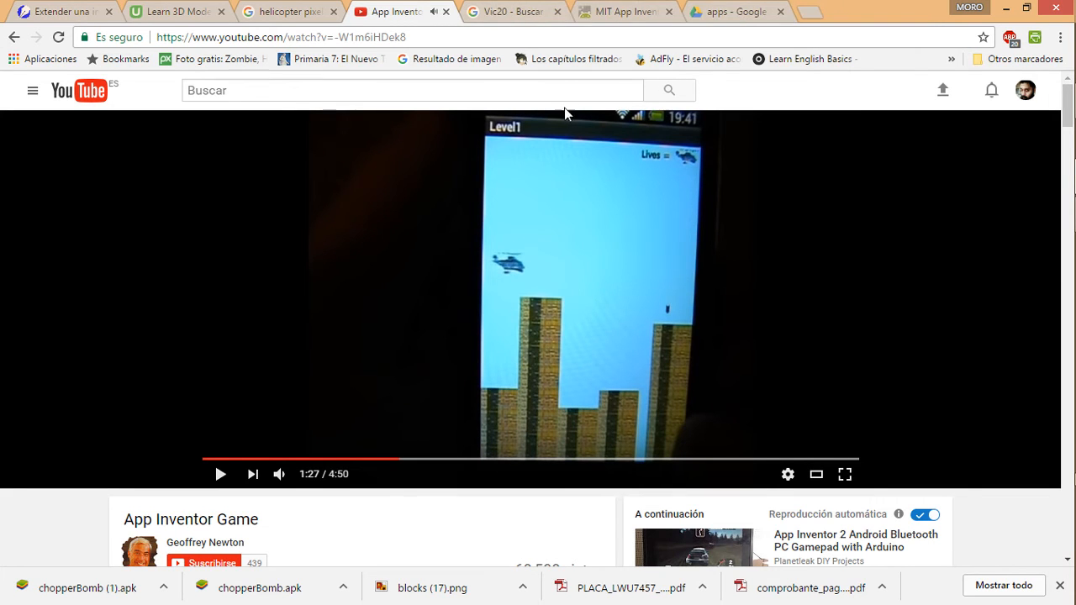
Step: Return from the gameplay footage to the chopperBomb project designer
click(625, 11)
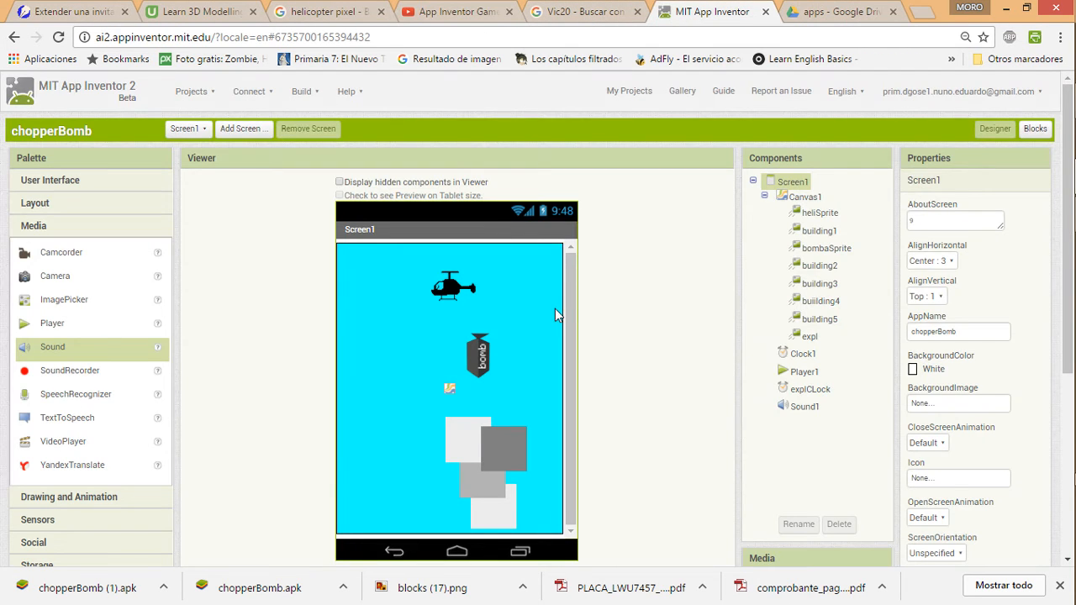
mouse_move(630, 445)
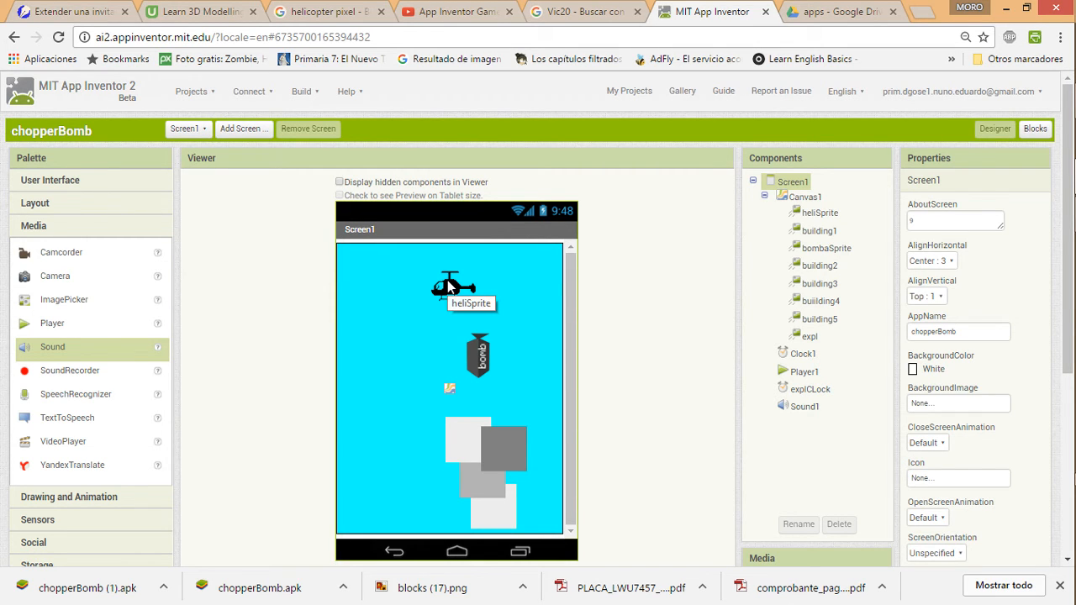
mouse_move(486, 370)
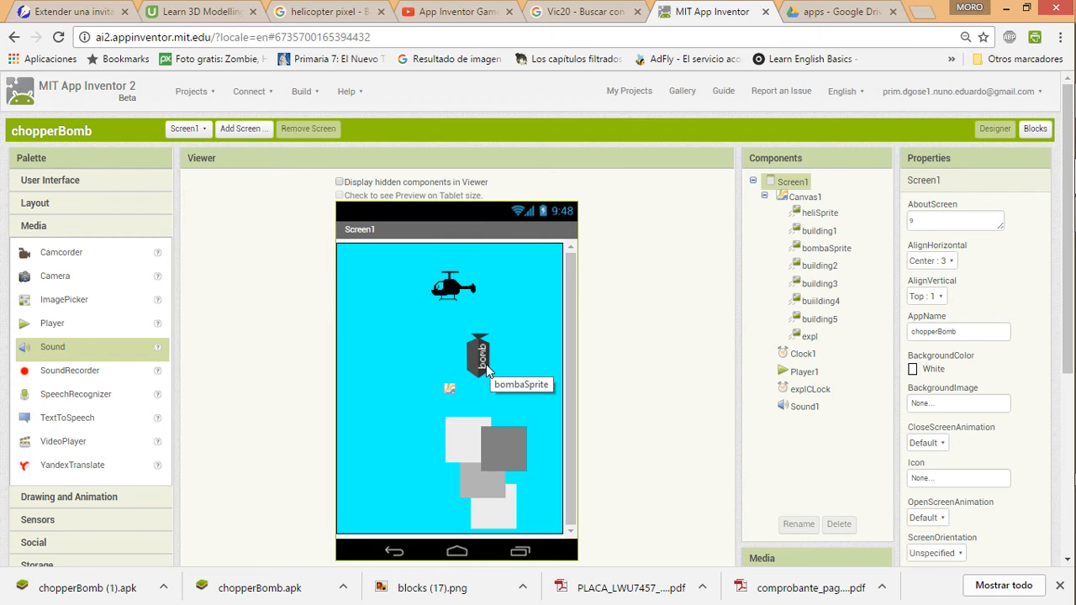
mouse_move(478, 440)
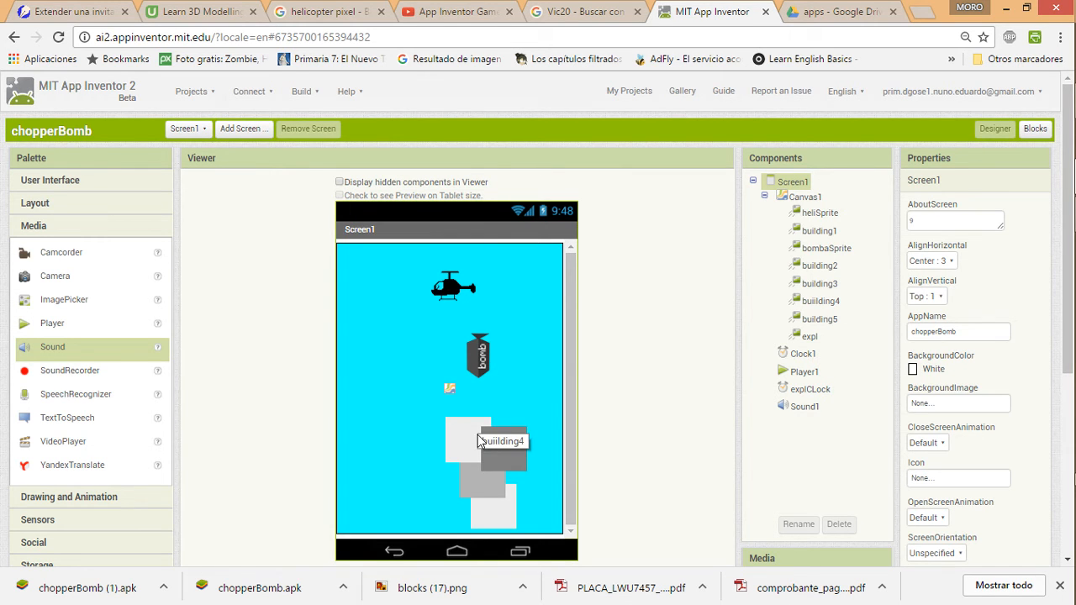
mouse_move(471, 444)
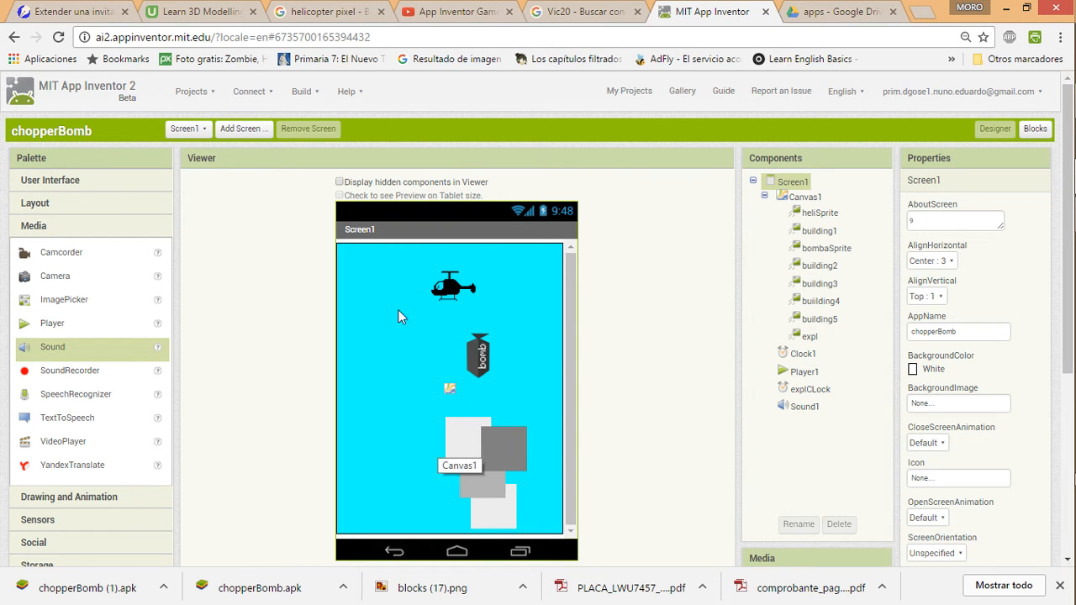
mouse_move(511, 408)
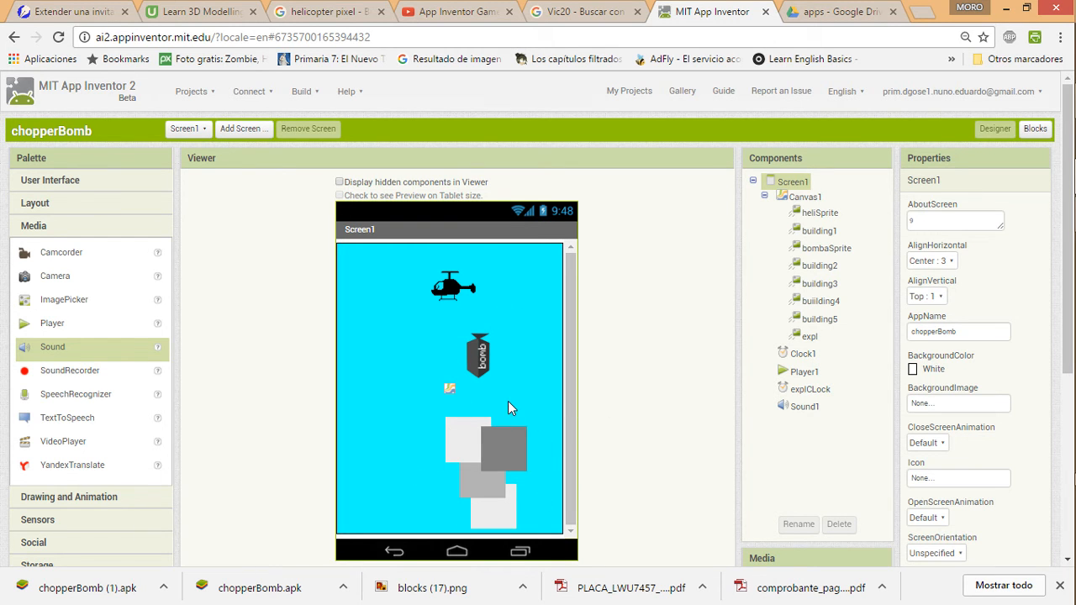
mouse_move(480, 353)
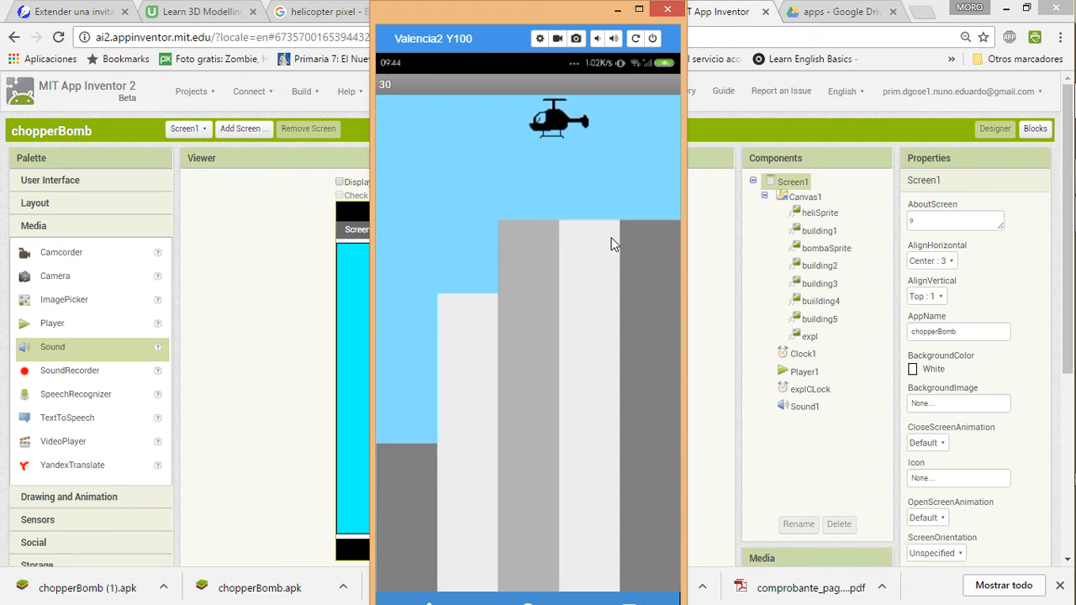
mouse_move(610, 247)
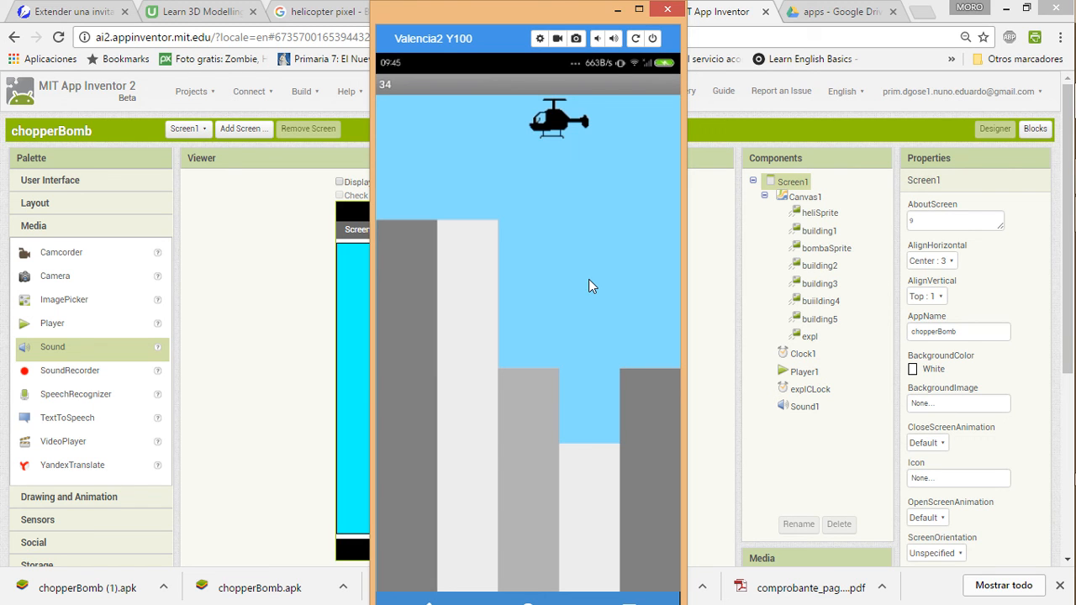
mouse_move(578, 292)
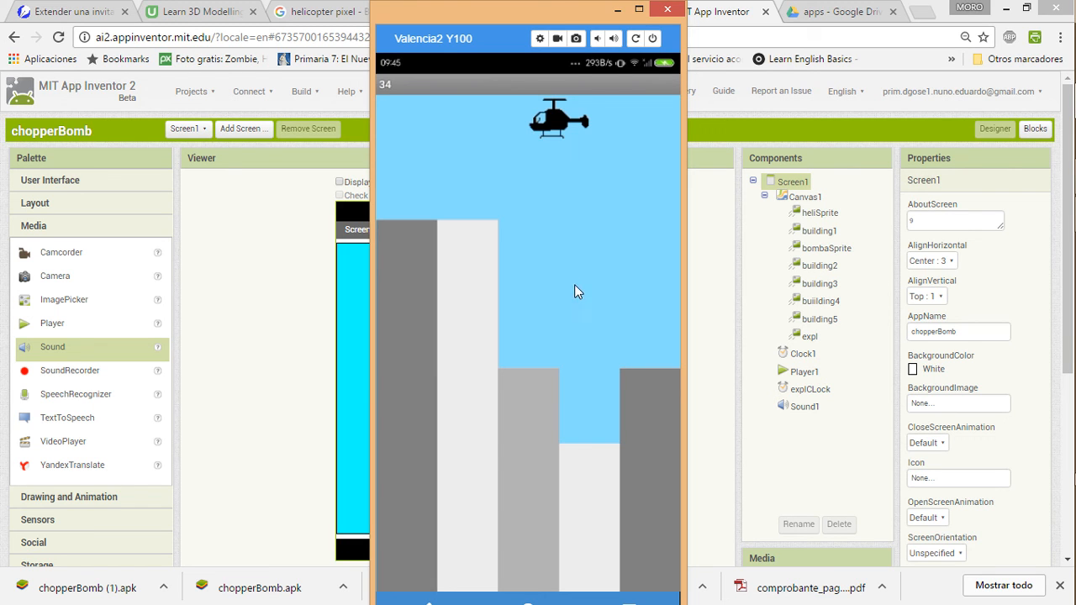
mouse_move(585, 294)
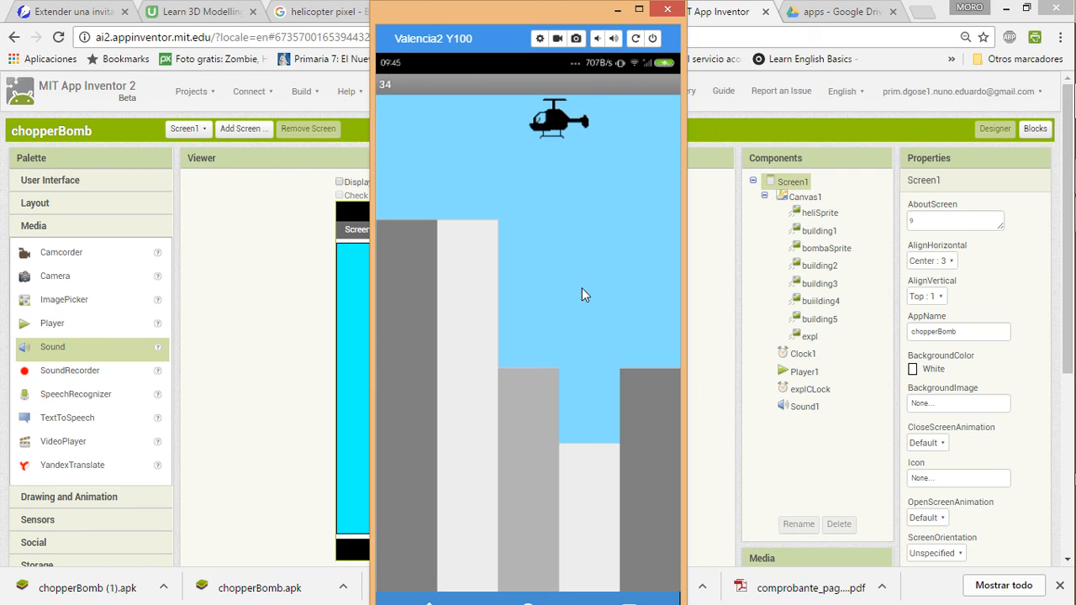